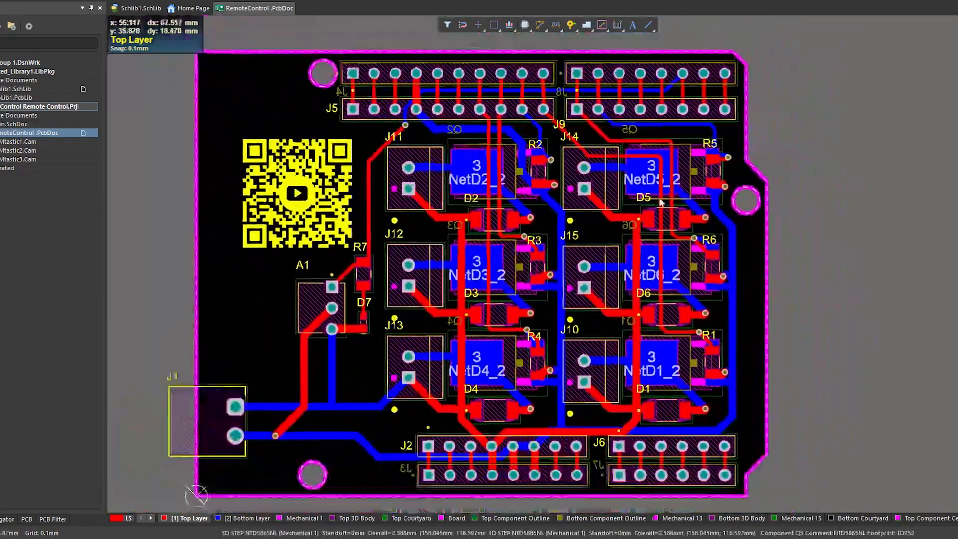
Step: Preview the shield board in 3D, then bring bottom-layer traces forward in 2D
{"action": "key", "text": "3"}
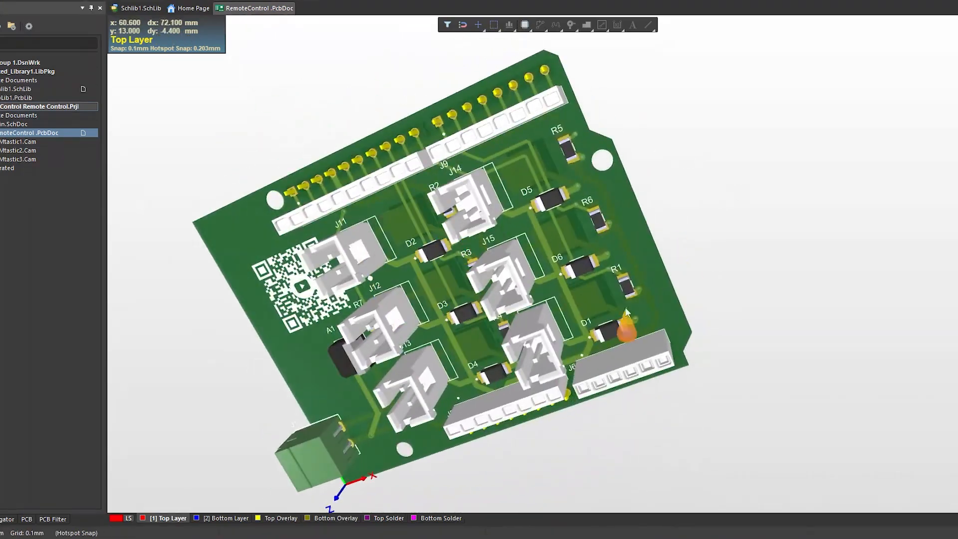
{"action": "scroll", "scroll_direction": "up", "scroll_amount": 3}
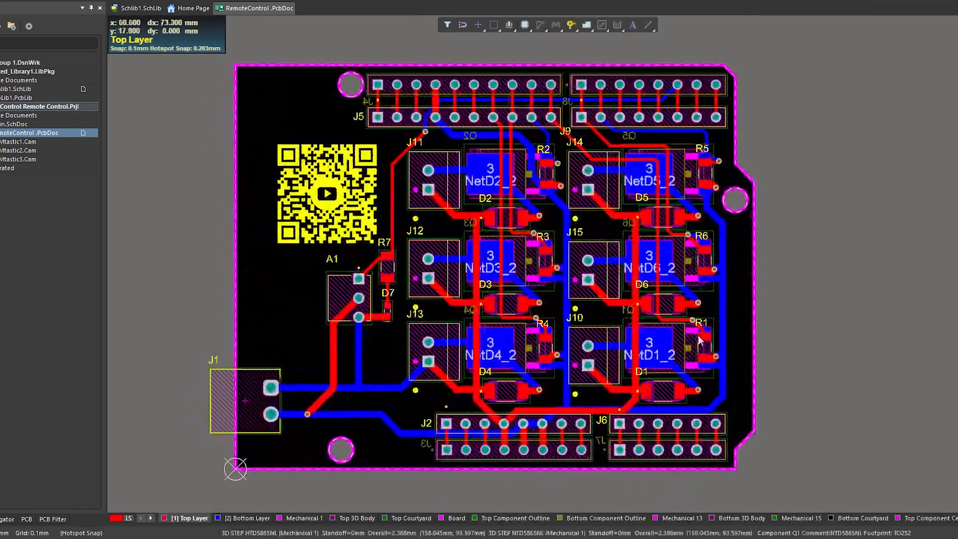
{"action": "left_click", "coordinate": [246, 518]}
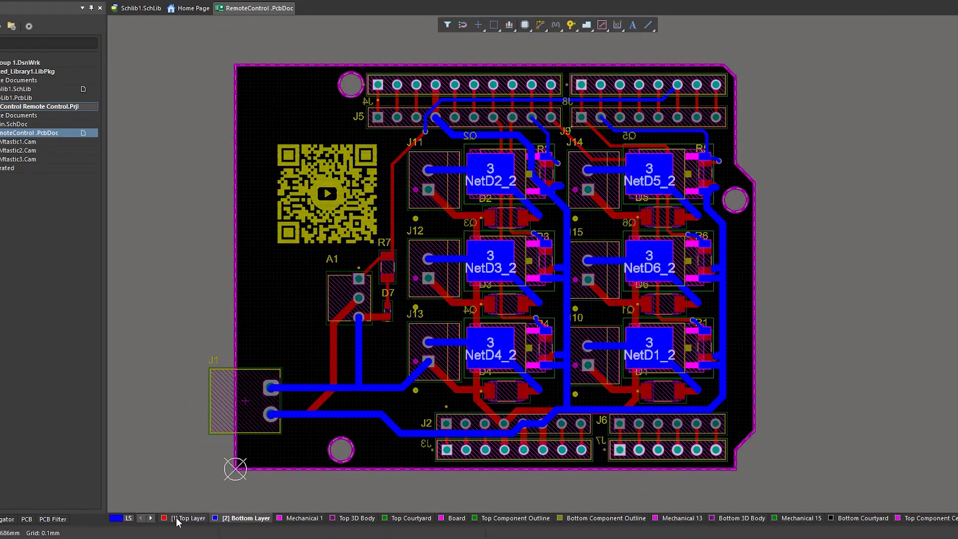
{"action": "left_click", "coordinate": [189, 517]}
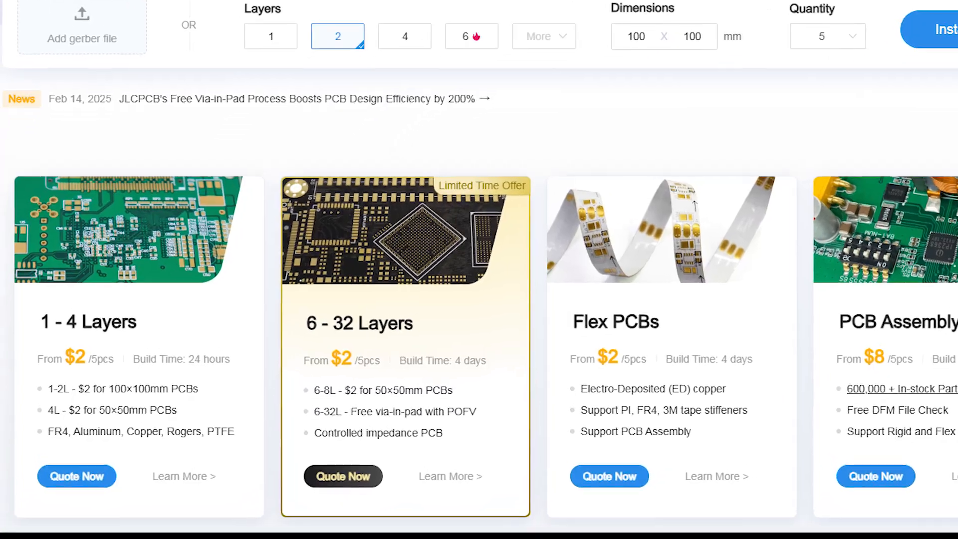
Step: Start a JLCPCB Quote Now for a 1–4 layer board
{"action": "scroll", "scroll_direction": "down", "scroll_amount": 3}
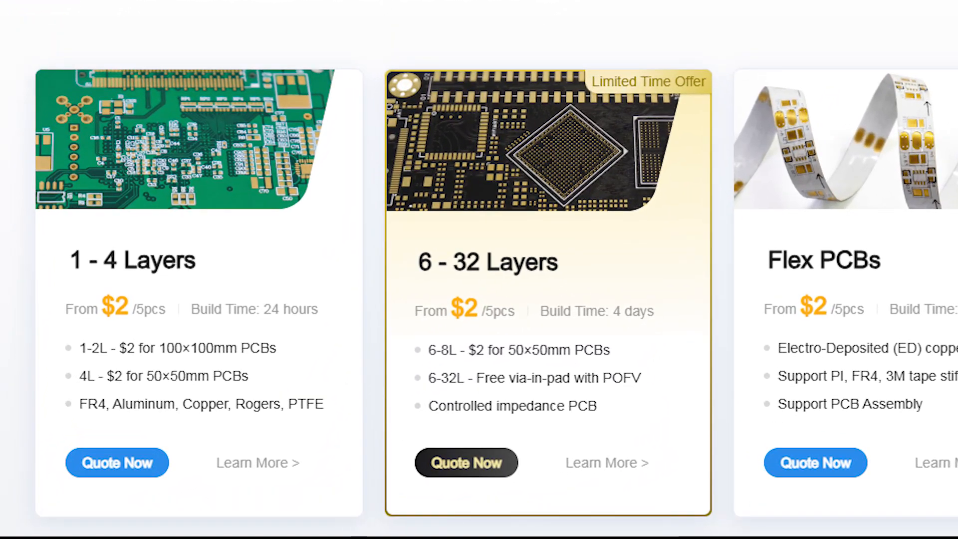
{"action": "left_click", "coordinate": [117, 463]}
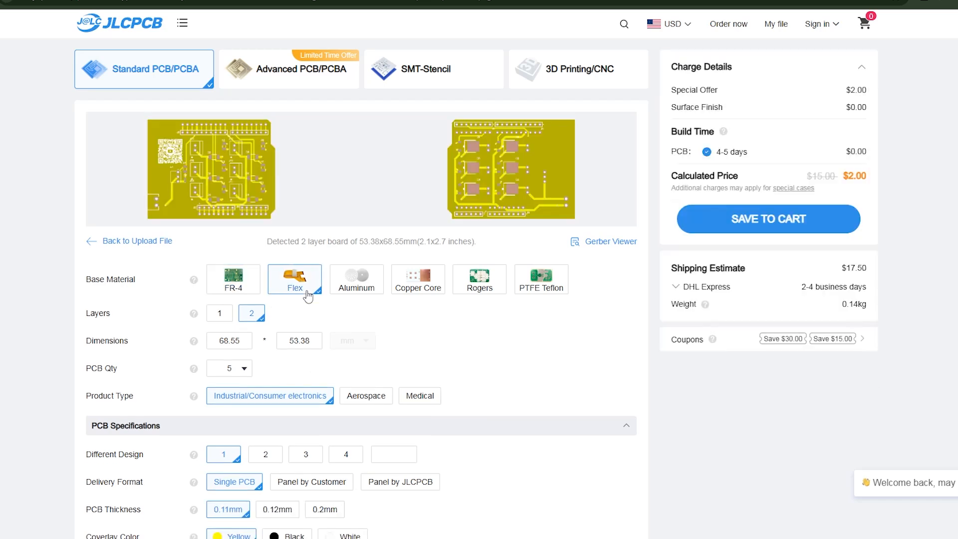
Step: Set a quote option for the 2-layer 68.55 × 53.38 mm board, priced at $2.00
{"action": "left_click", "coordinate": [233, 279]}
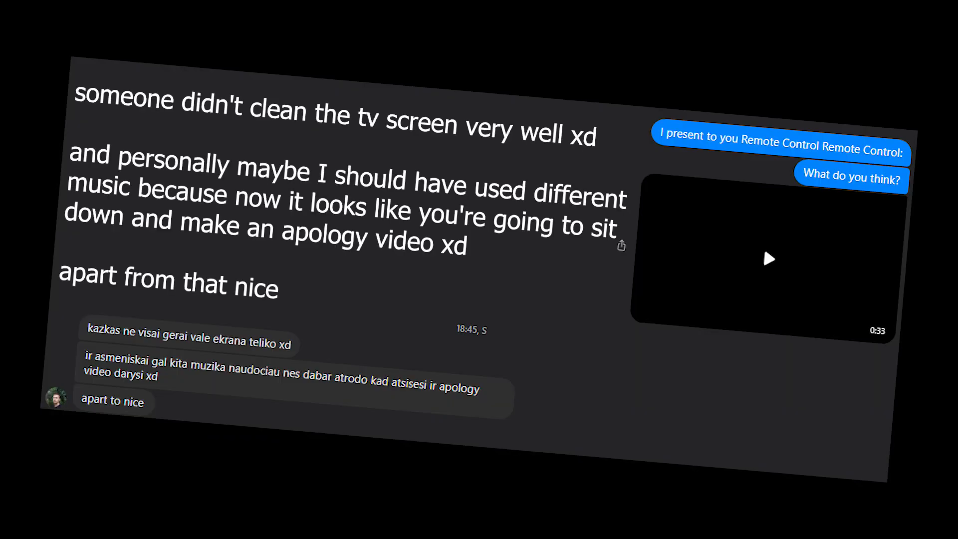
{"action": "scroll", "scroll_direction": "down", "scroll_amount": 3}
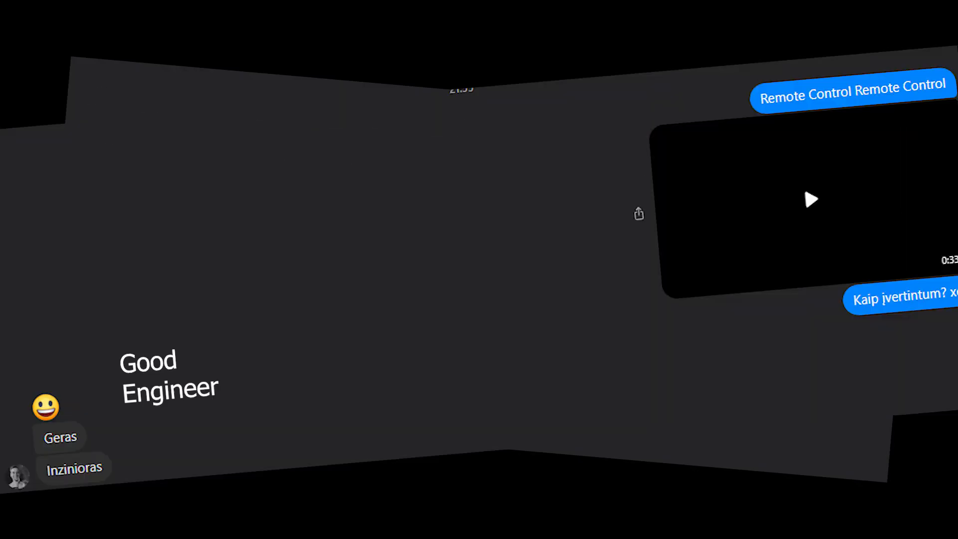